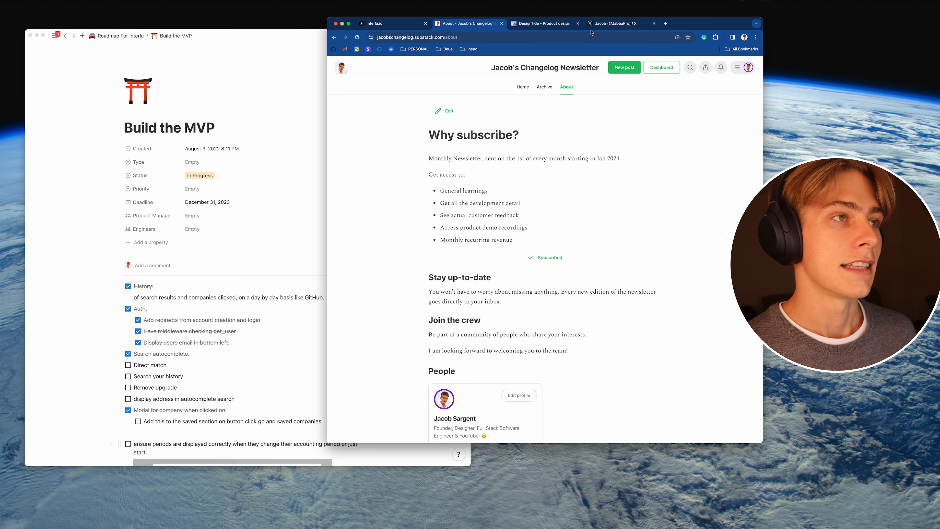
Step: Move from the Substack About page through the DesignTide site to the creator's X profile
left_click(543, 23)
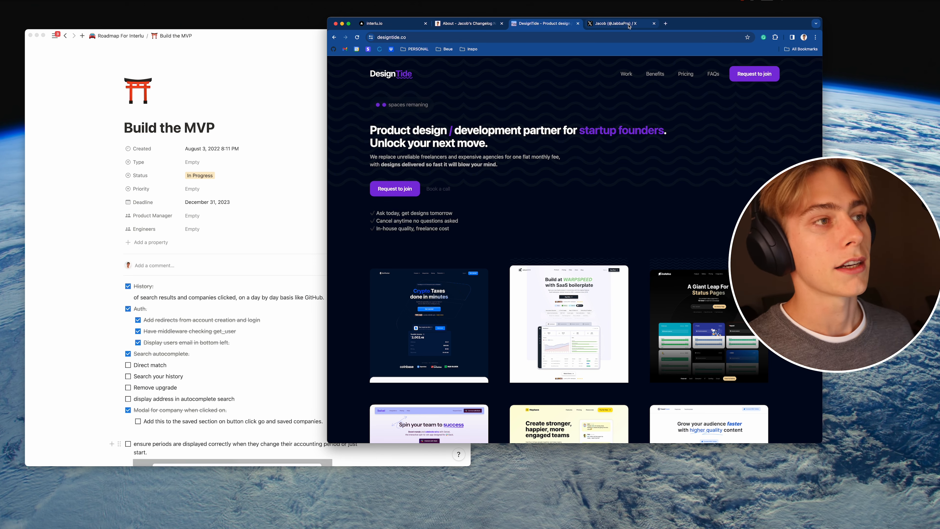
left_click(618, 23)
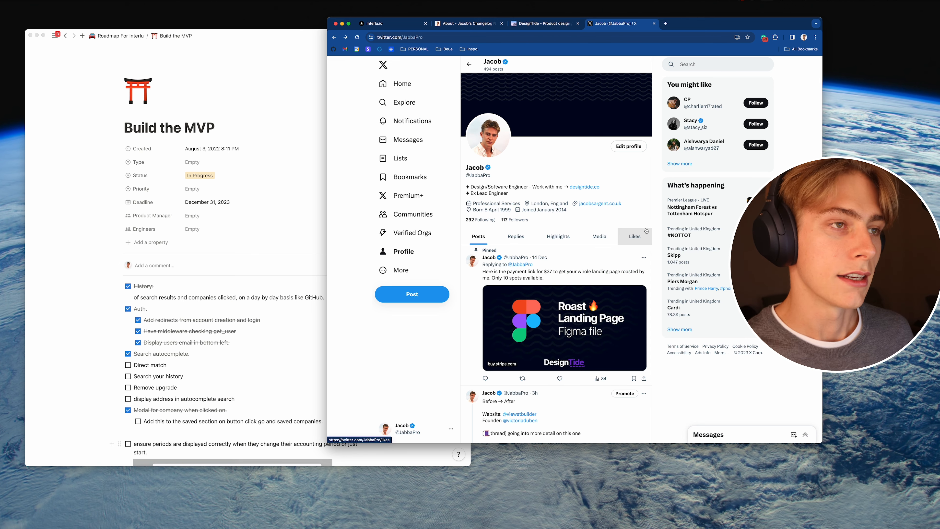
Step: View the Before/After redesign post on X, then return to the interlu.io sign-in page
scroll("down", 3)
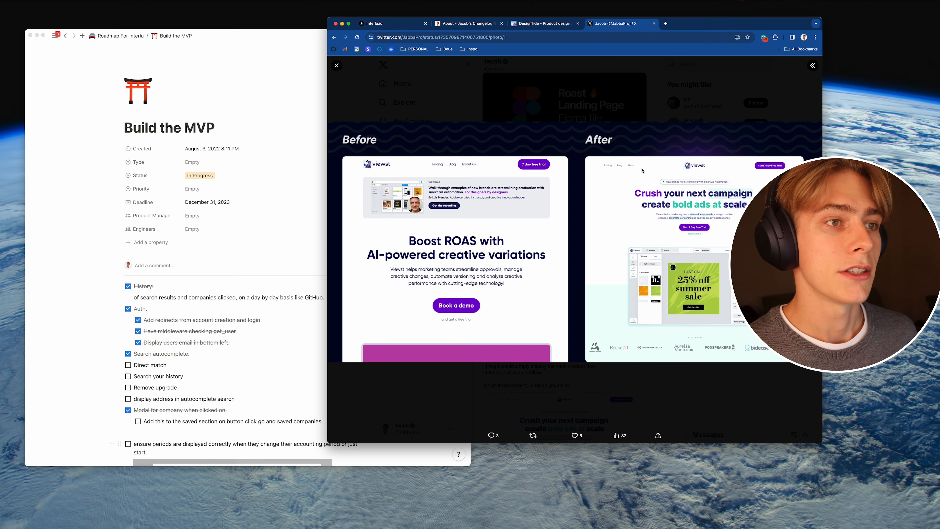
mouse_move(588, 201)
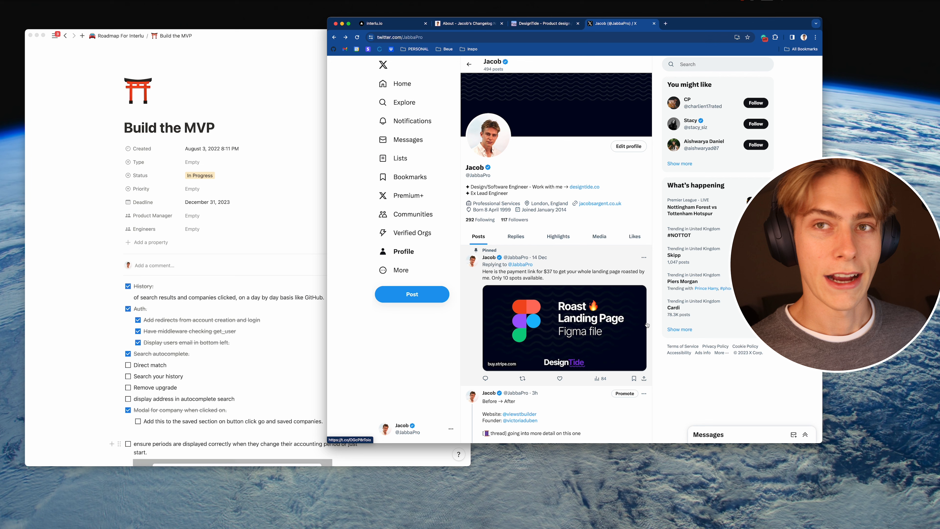
left_click(392, 23)
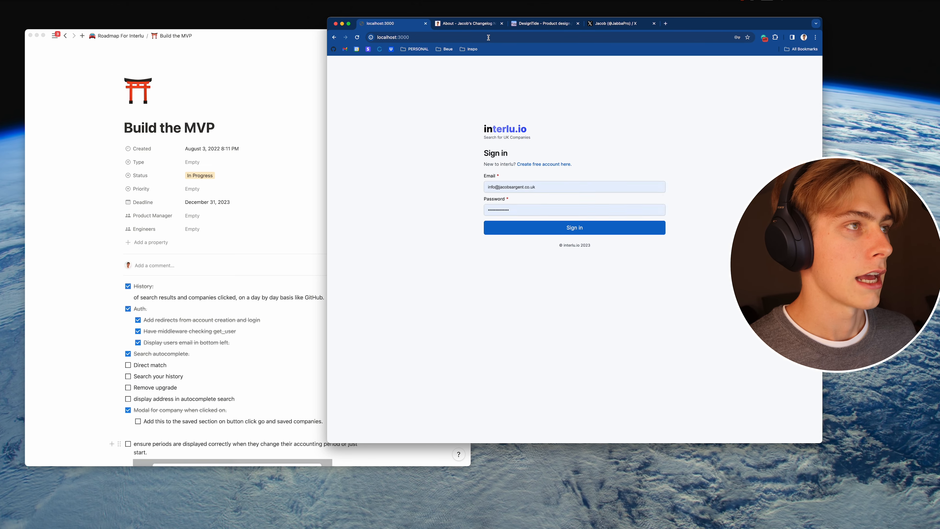
Step: Sign in, log out via the account email, sign back in and dismiss the welcome notice
left_click(573, 227)
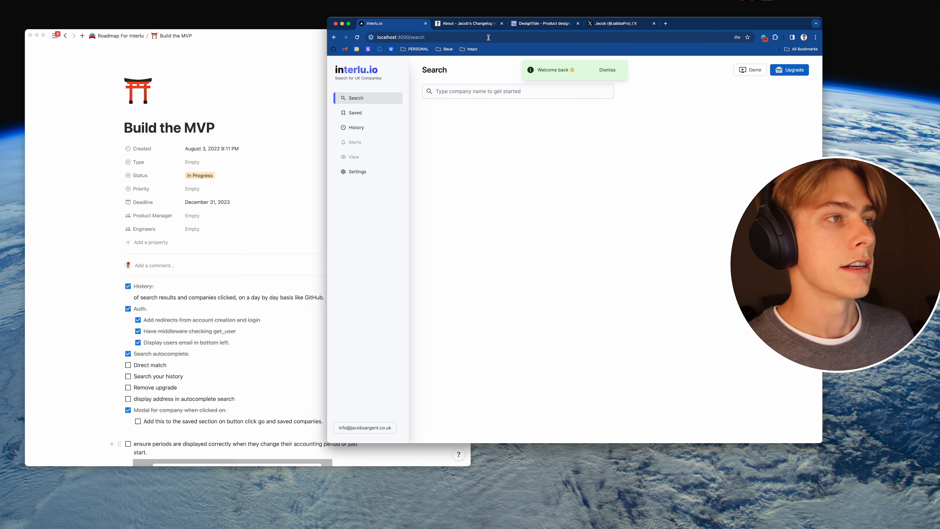
mouse_move(364, 428)
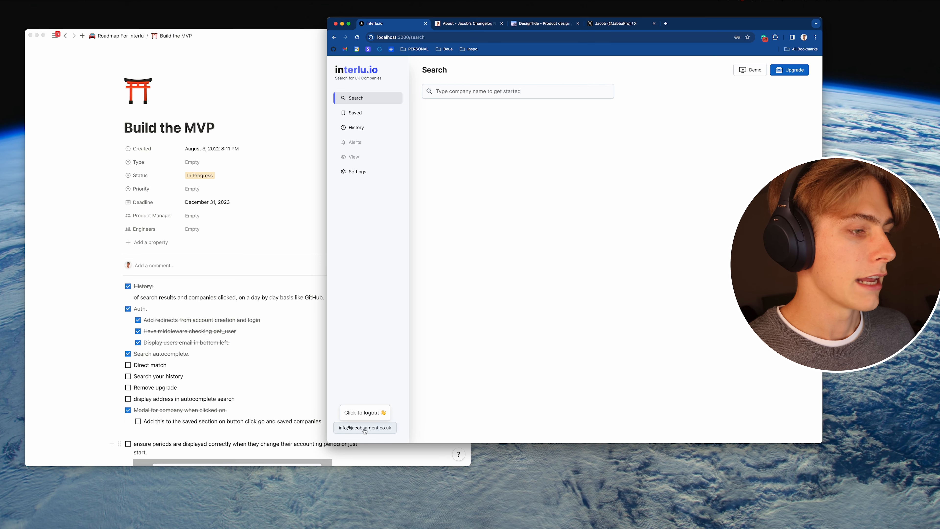
left_click(362, 411)
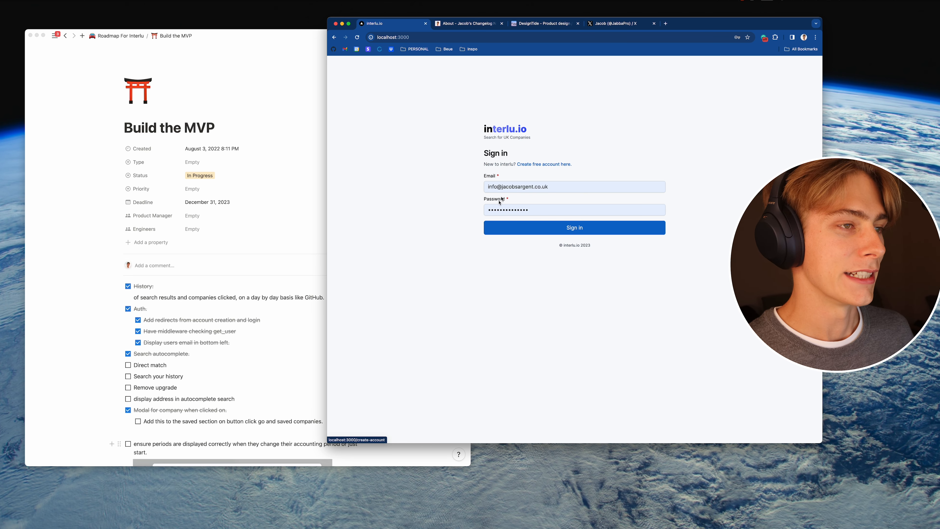
left_click(574, 227)
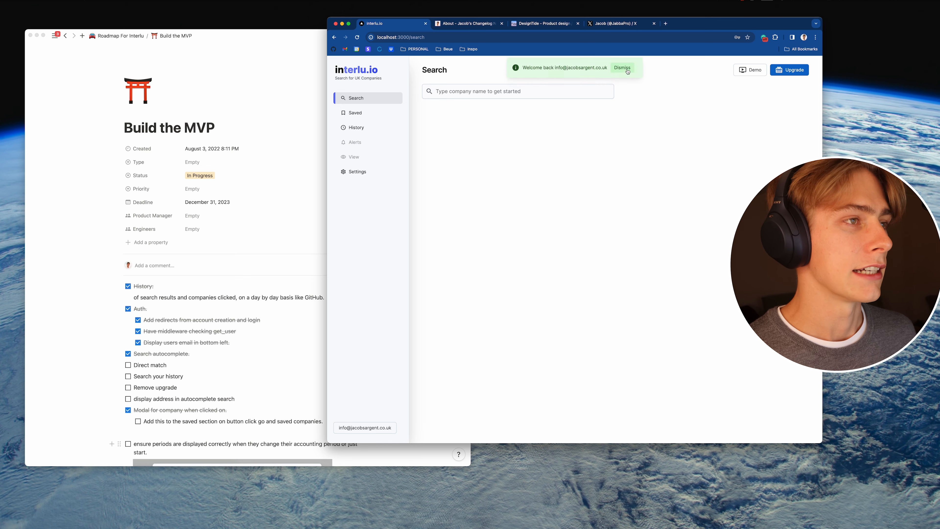
left_click(518, 91)
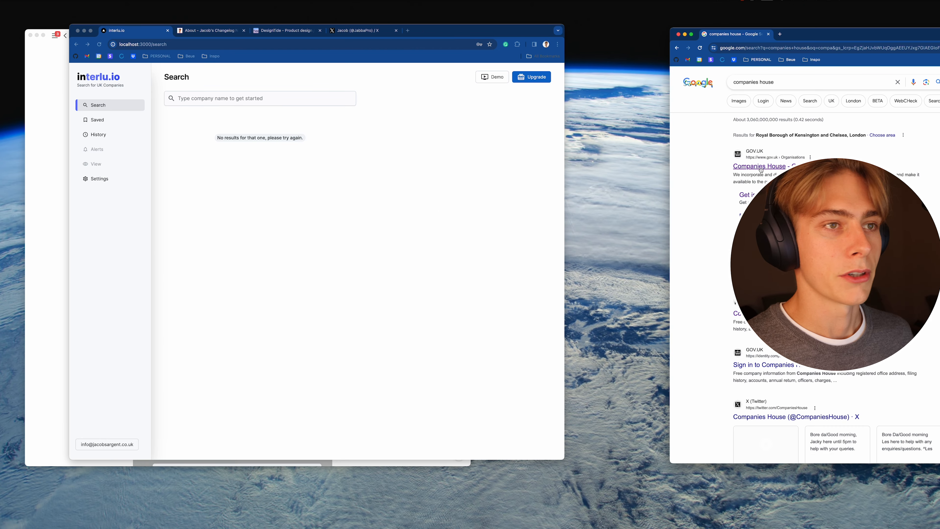
Step: Start the Companies House service from Google and search the register for 'blue media'
left_click(758, 166)
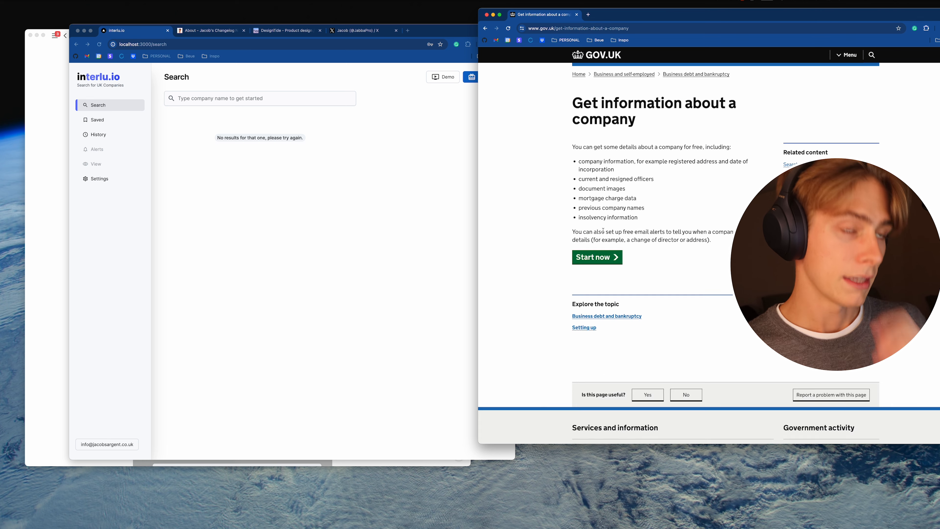
left_click(593, 257)
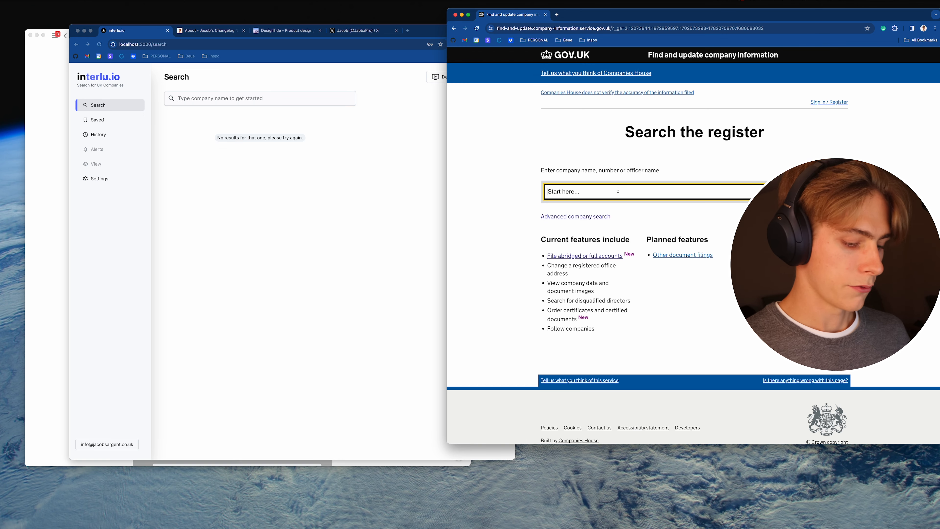
type("b")
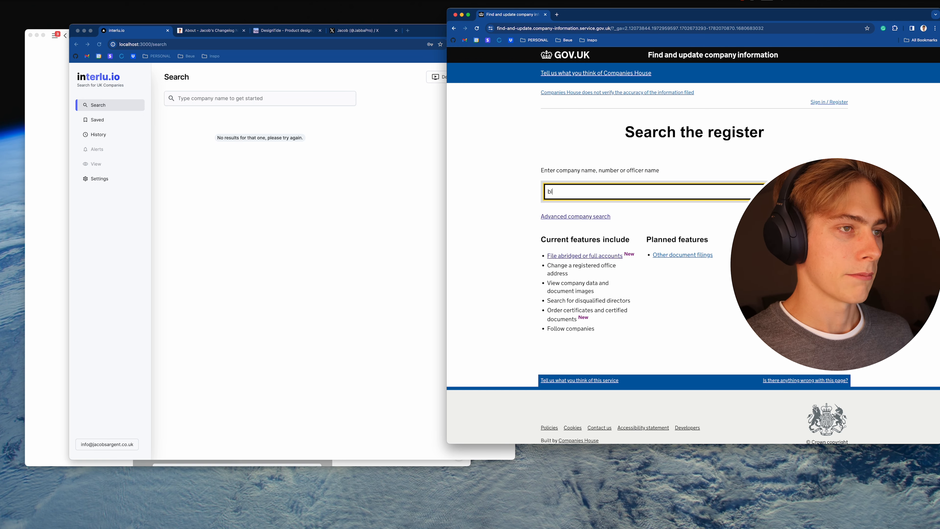
type("lue media")
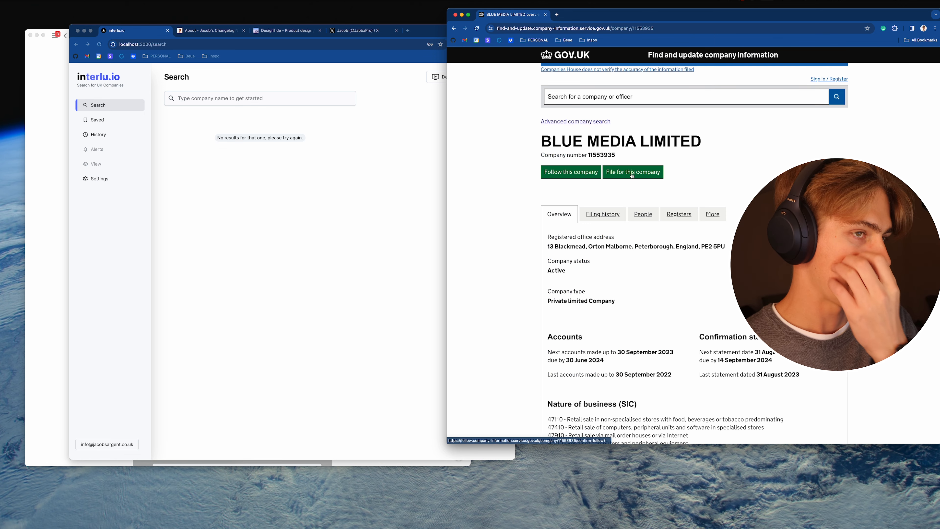
Step: Check BLUE MEDIA LIMITED's filing history and officers, then open BLUE MEDIA LTD's overview
left_click(602, 214)
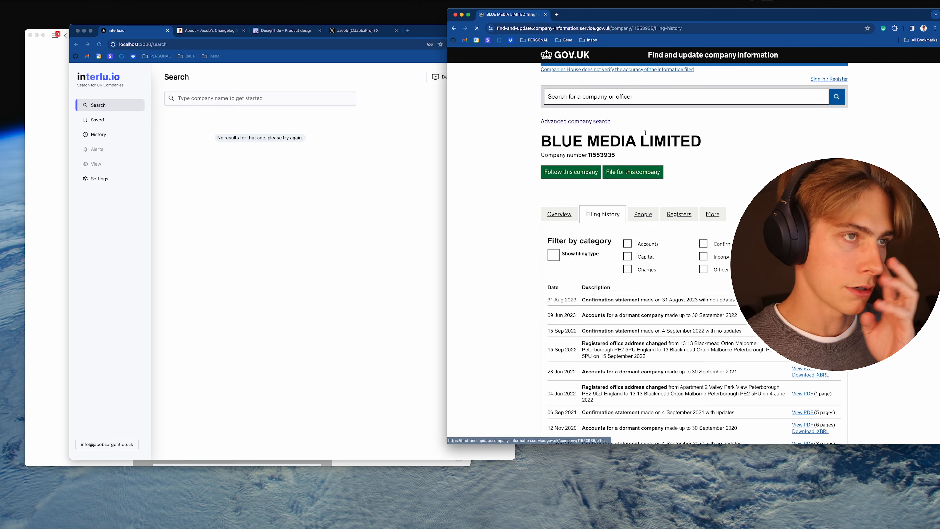
left_click(642, 213)
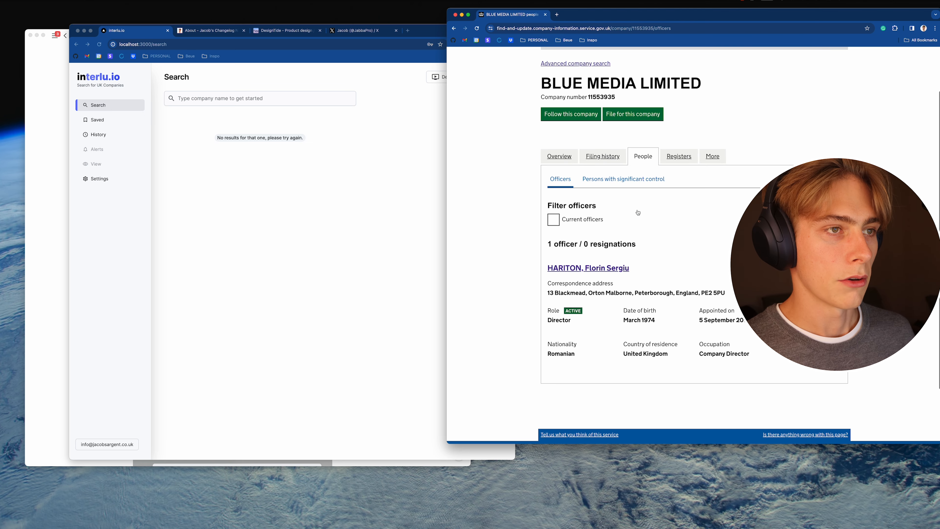
left_click(601, 156)
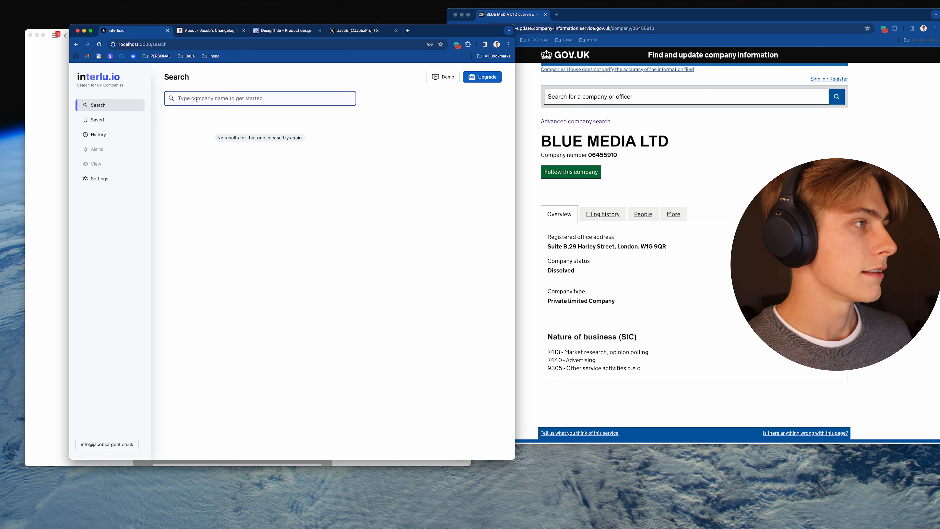
Step: Search interlu.io for 'blue me' and view BLUE MEDIA LIMITED's overview and filings inline
type("blue media")
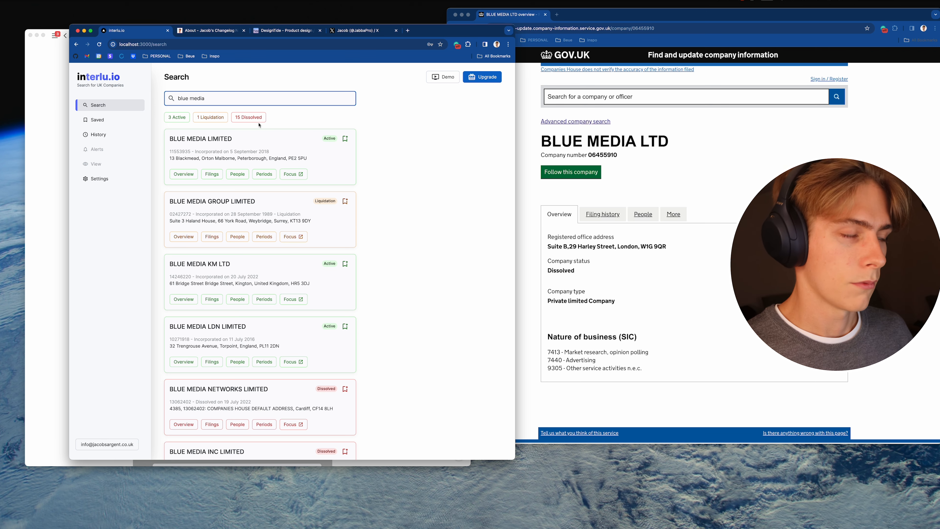
left_click(182, 174)
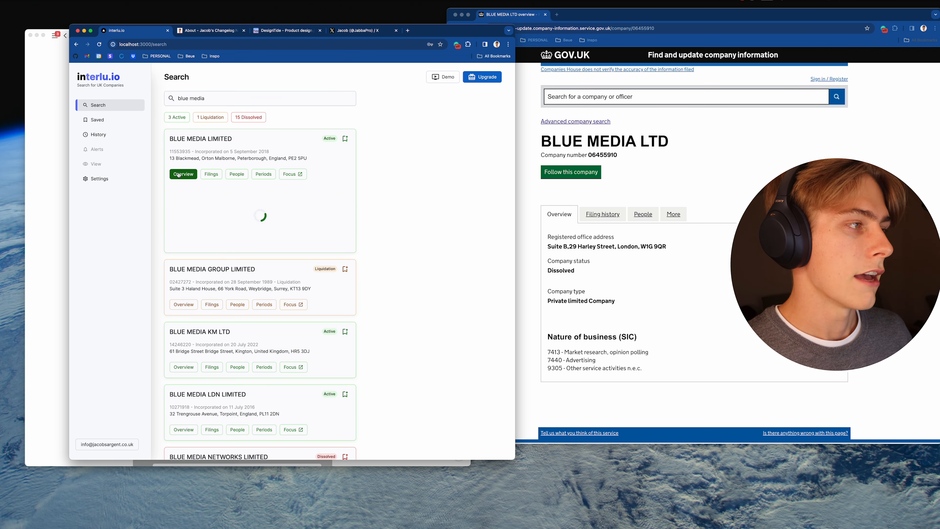
left_click(183, 173)
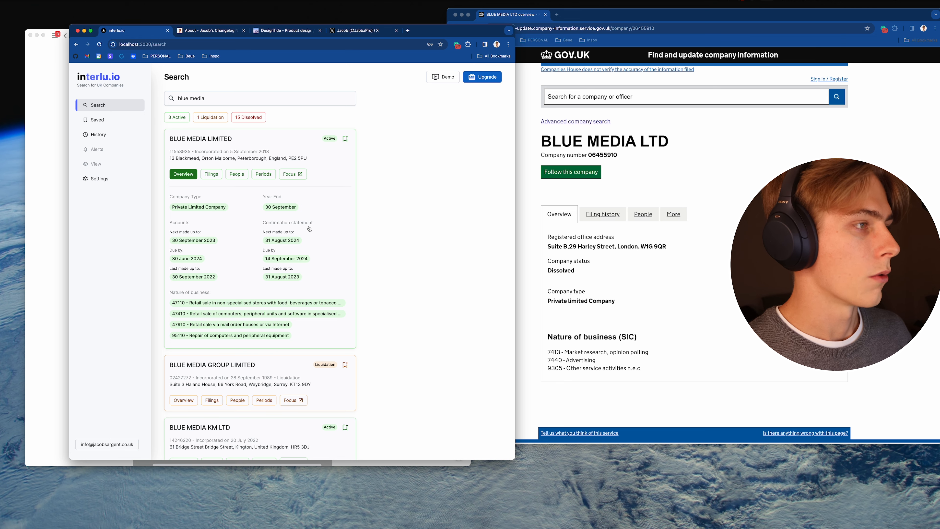
left_click(211, 174)
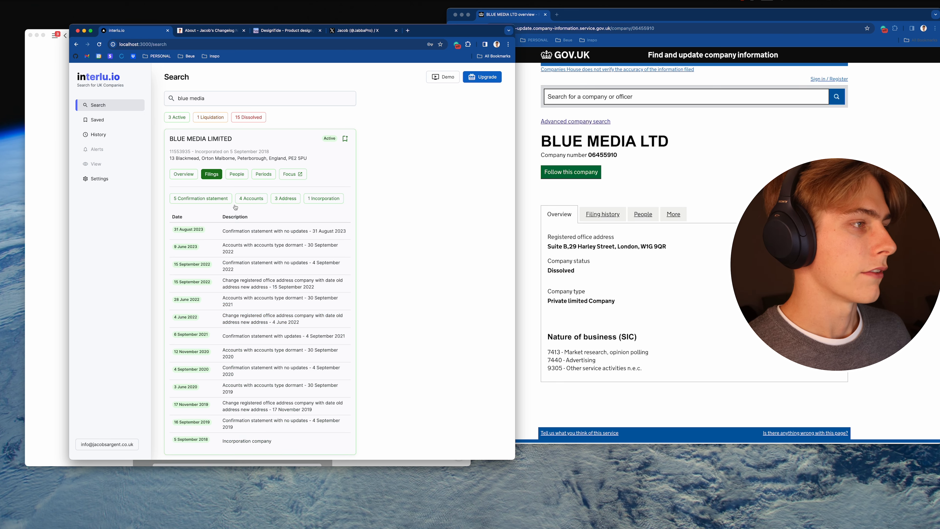
Step: View BLUE MEDIA LIMITED's people, then switch back to its overview details
left_click(236, 174)
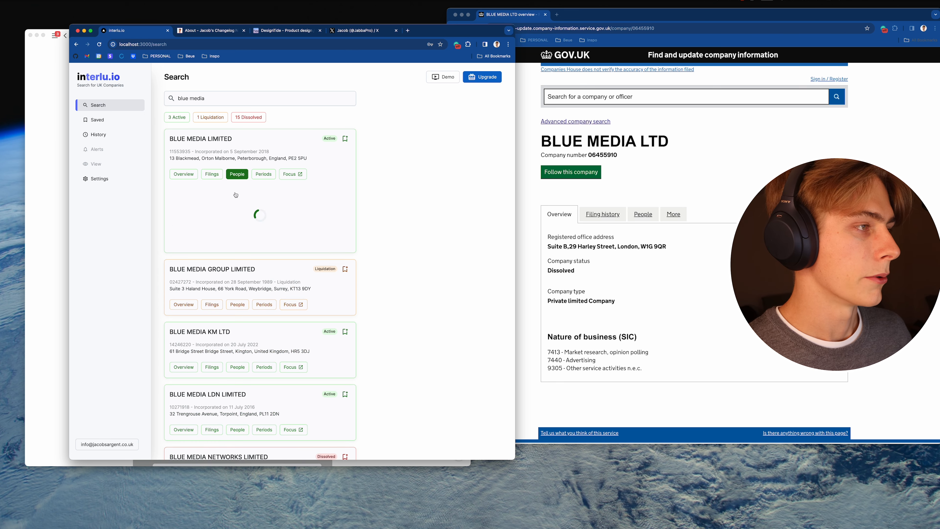
left_click(237, 174)
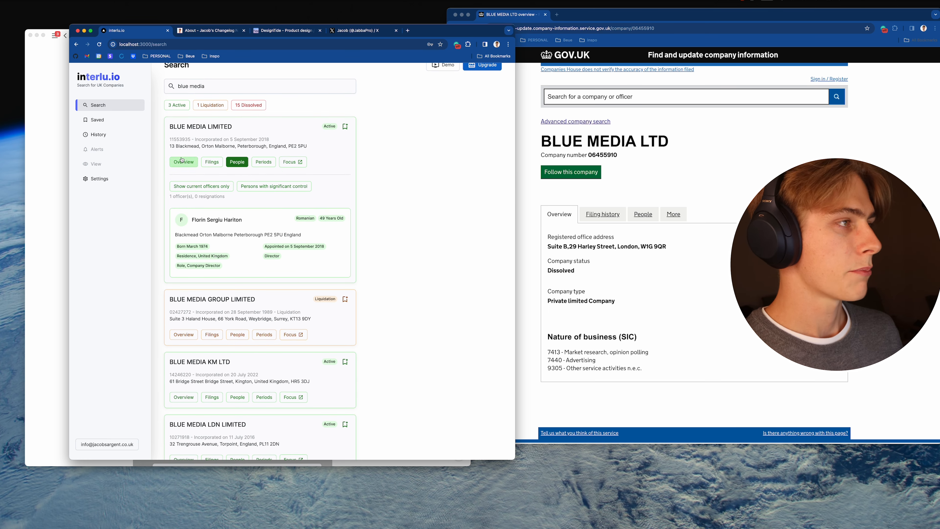
left_click(183, 174)
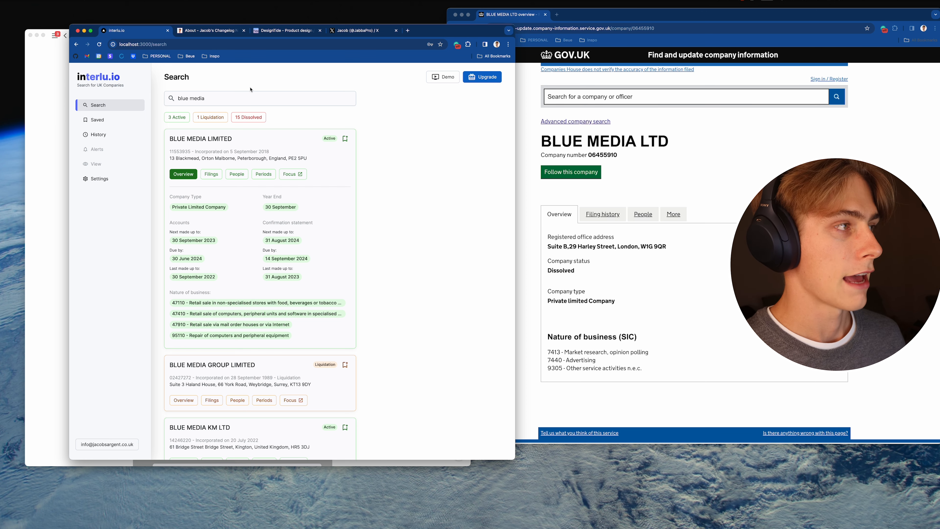
mouse_move(96, 134)
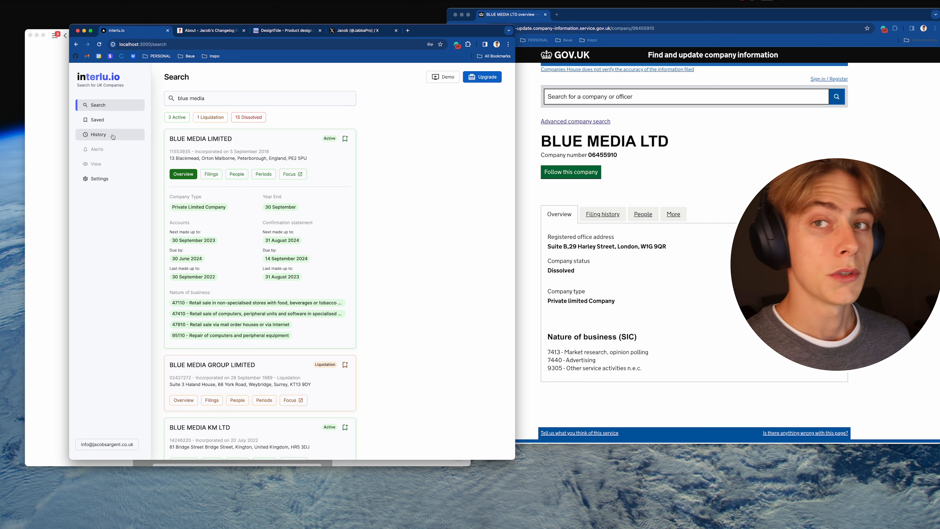
Step: Review the History log of recent searches and views, then return to an empty Search page
left_click(97, 134)
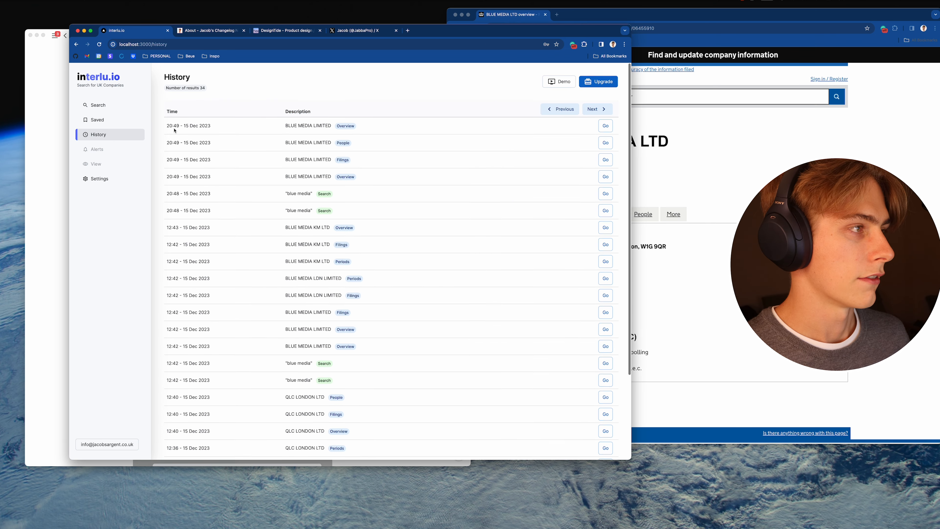
scroll("down", 3)
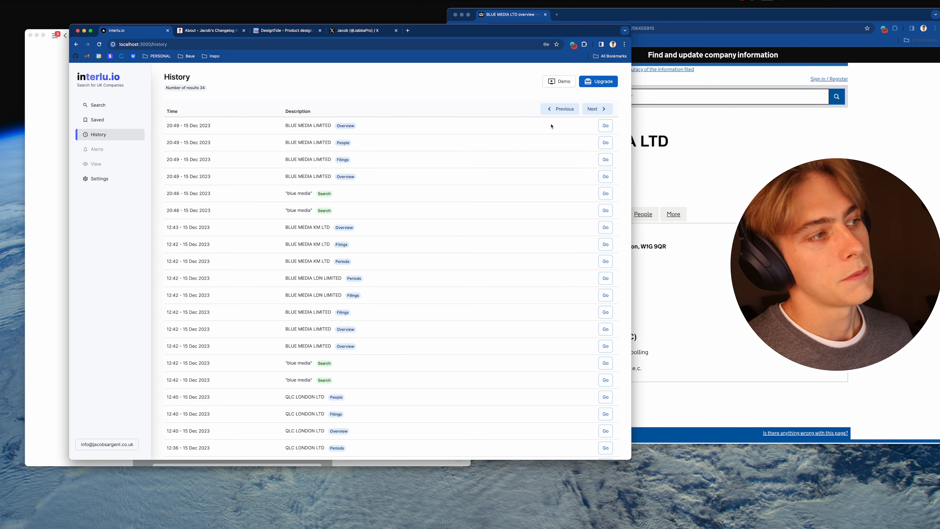
left_click(596, 109)
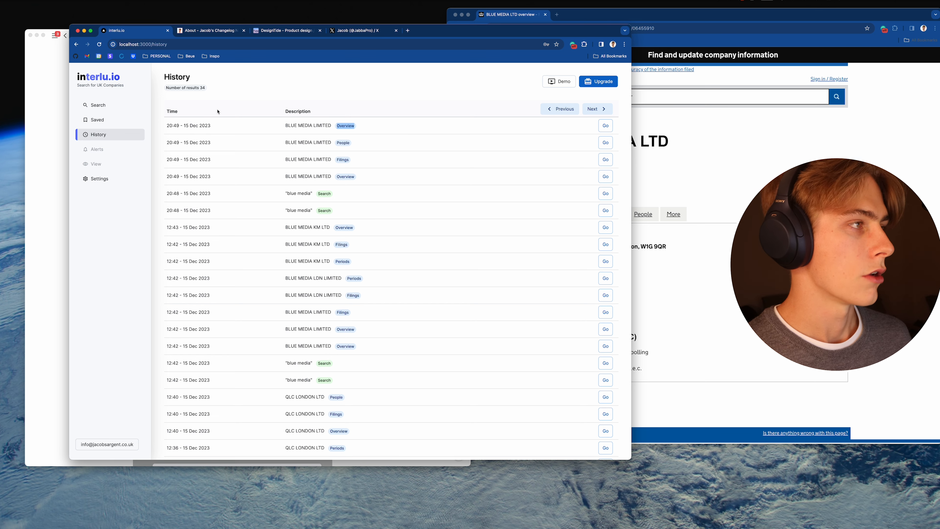
left_click(98, 105)
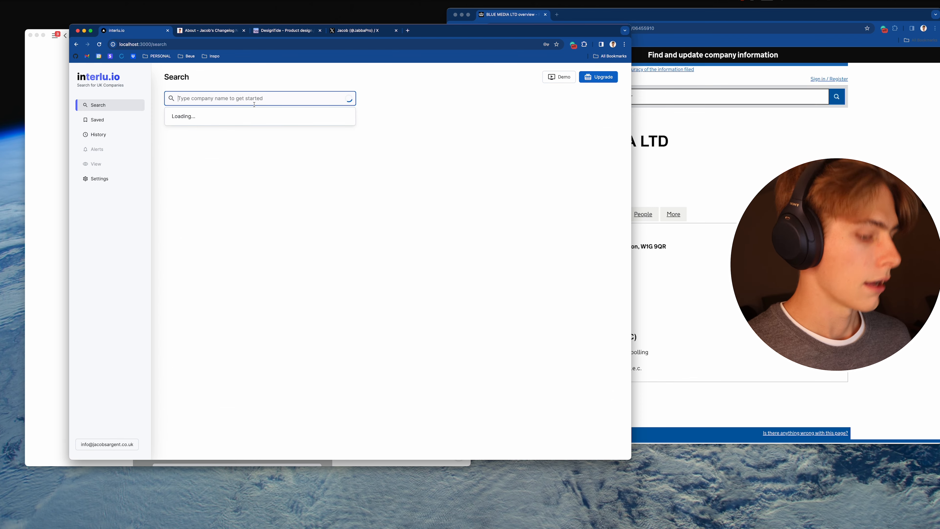
Step: Search for 'blue media' again and check History for the newly added entries
type("blue media")
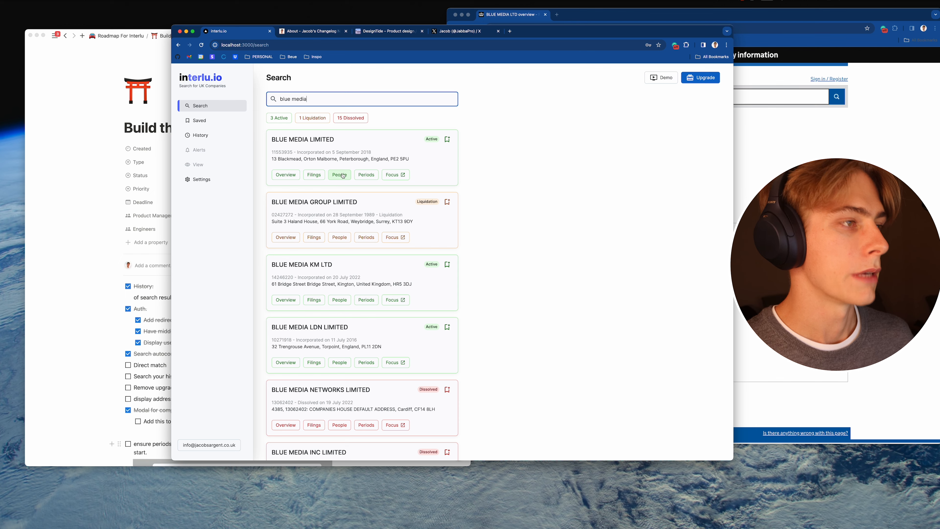
left_click(200, 135)
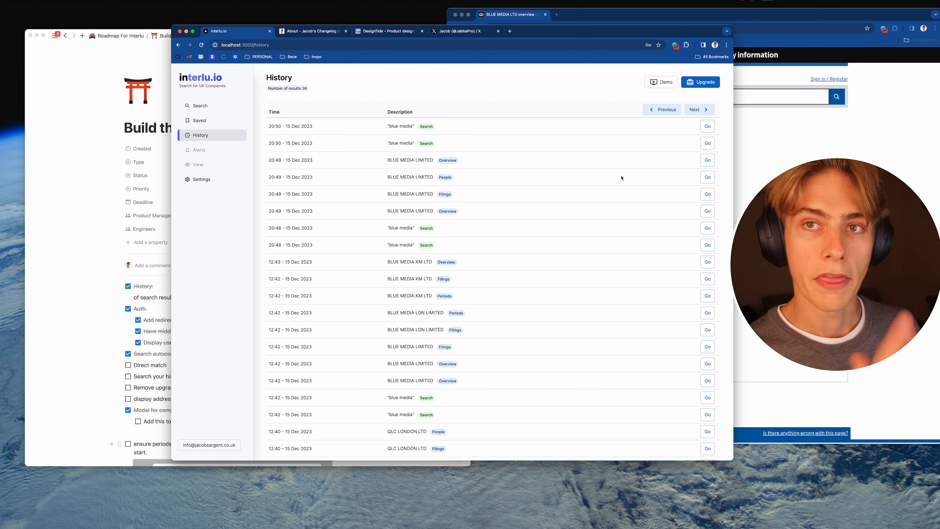
mouse_move(195, 120)
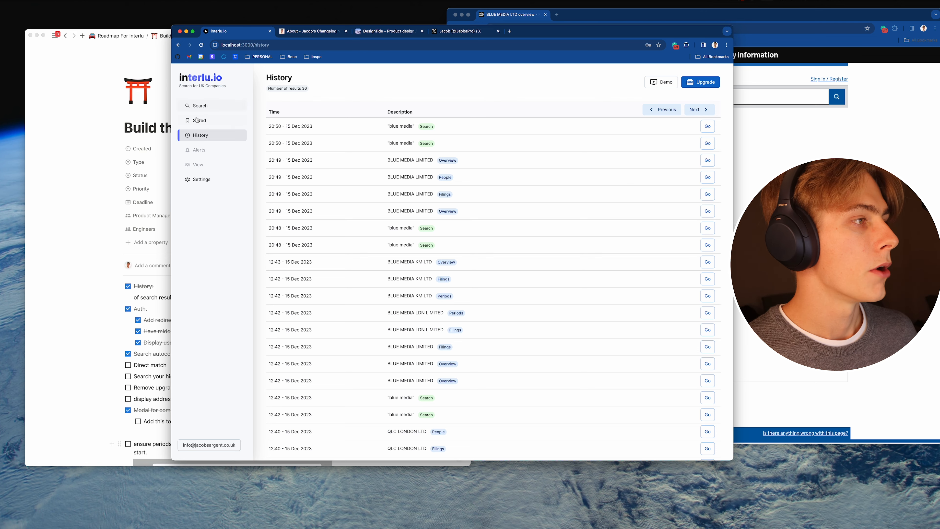
Step: Return to the blue media results and open BLUE MEDIA LIMITED in the Focus pop-up
left_click(200, 106)
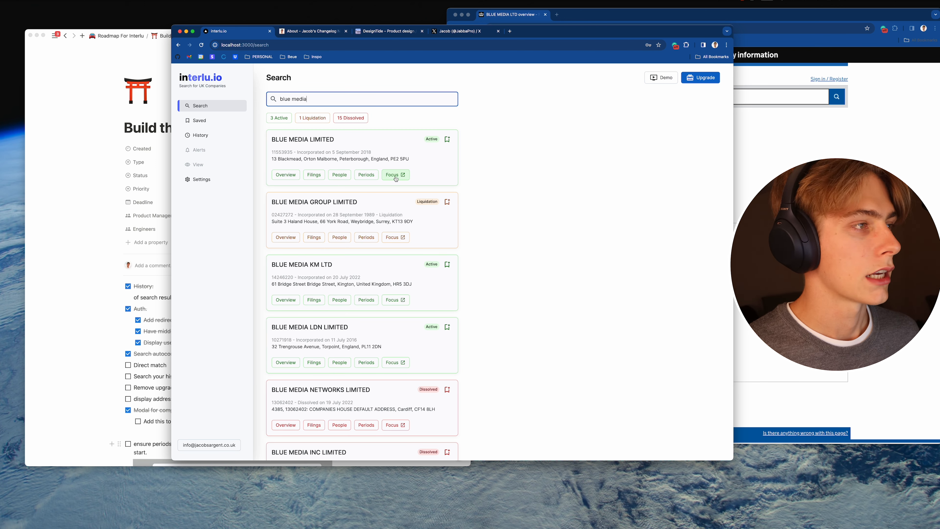
left_click(393, 174)
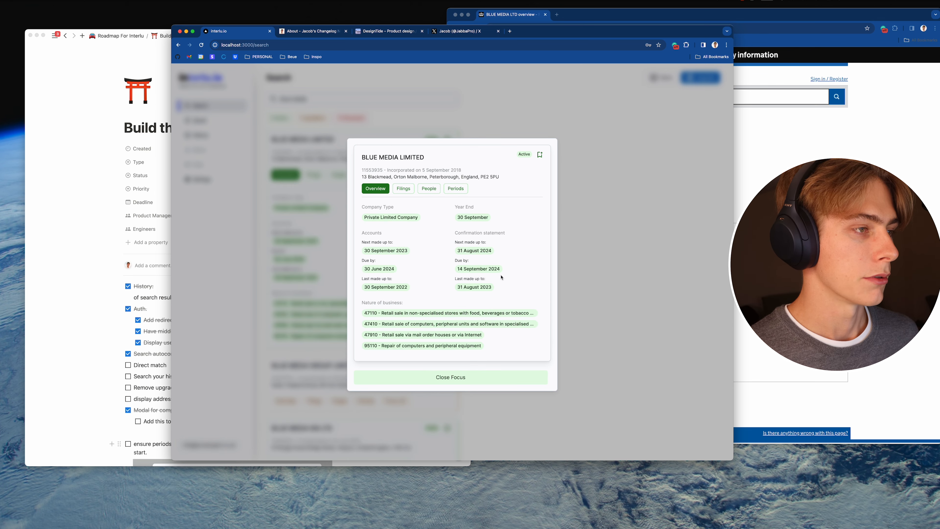
Step: View filings in the Focus pop-up, close it, and preview the 31 August 2023 confirmation statement PDF
left_click(403, 188)
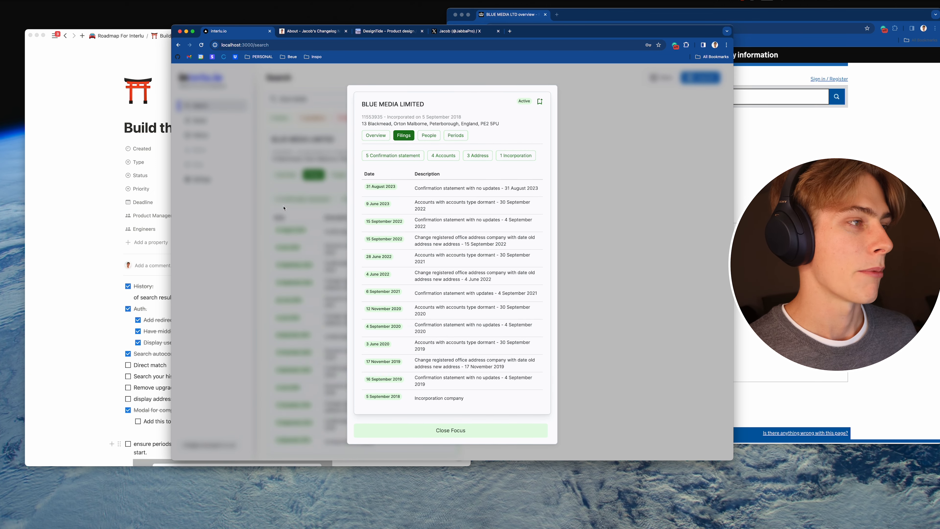
left_click(450, 430)
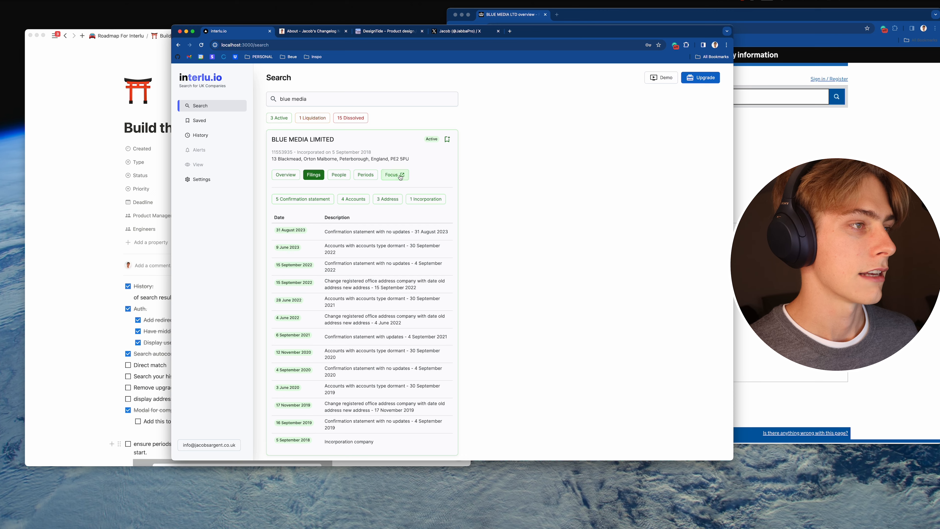
left_click(394, 174)
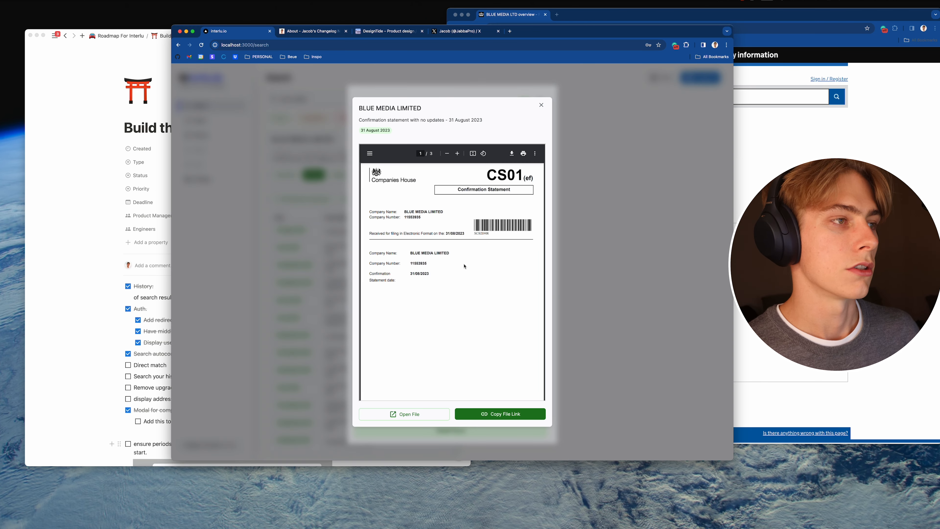
left_click(539, 105)
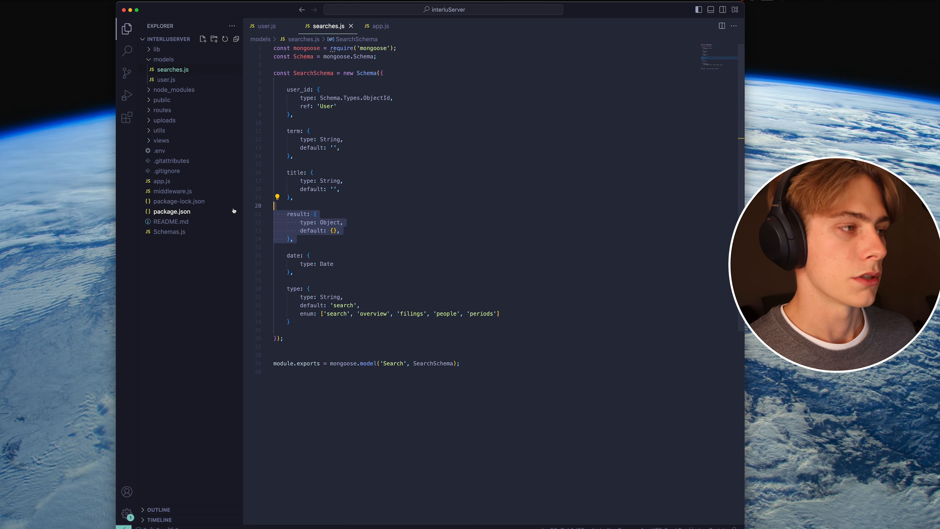
mouse_move(408, 281)
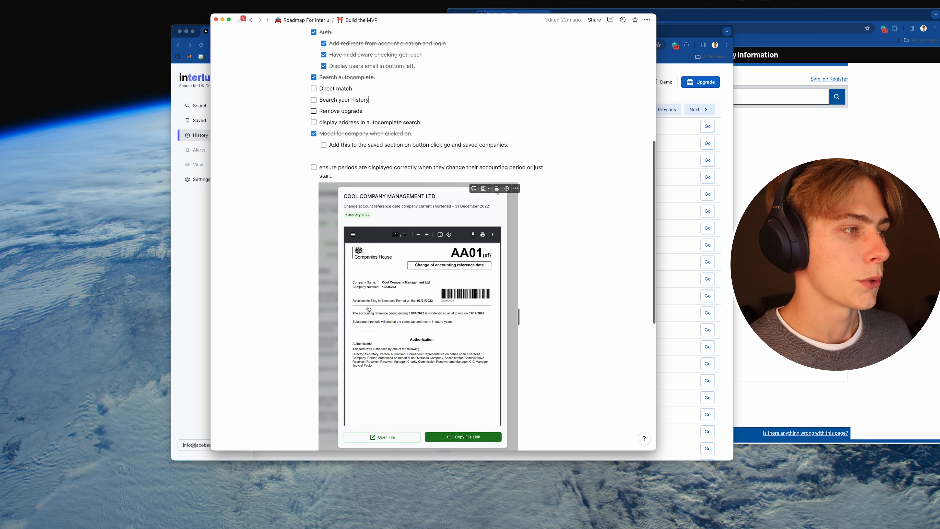
Step: Scroll the Notion 'Build the MVP' page to the roadmap checklist of completed tasks
scroll("down", 3)
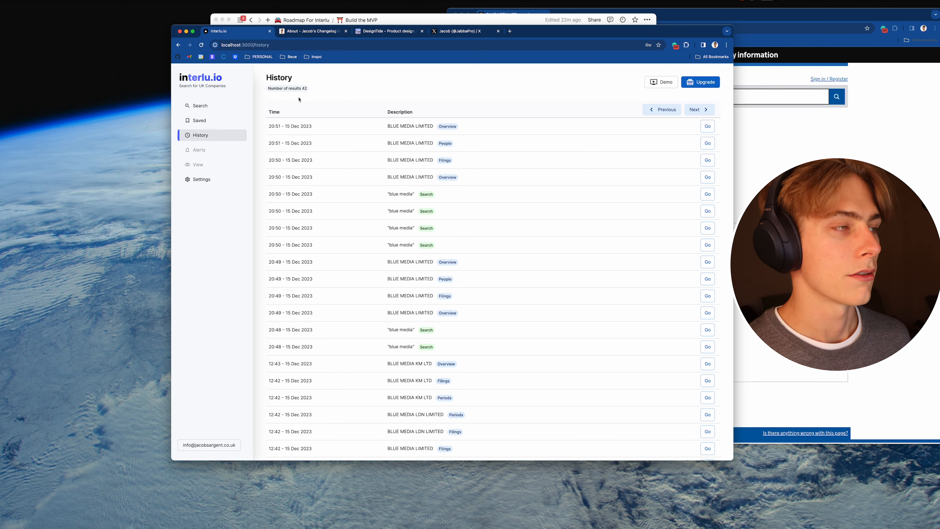
mouse_move(417, 240)
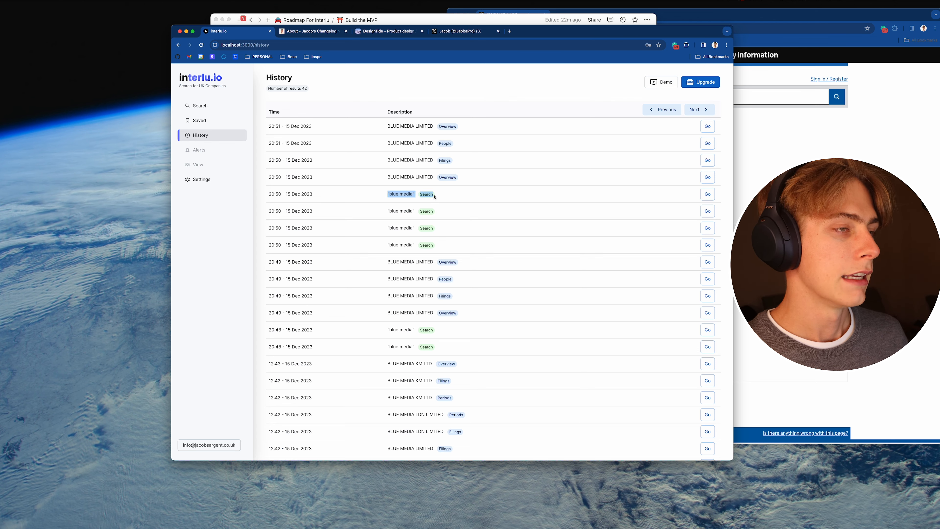
mouse_move(475, 198)
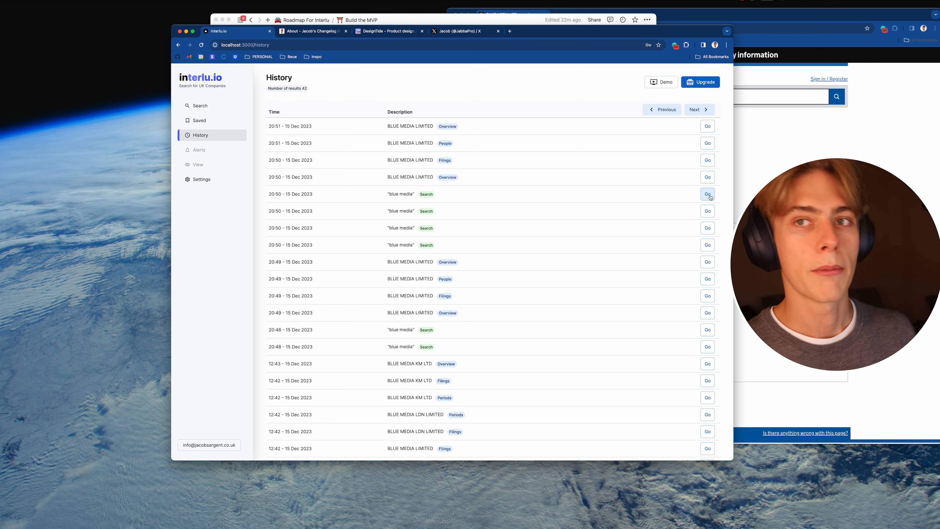
mouse_move(693, 197)
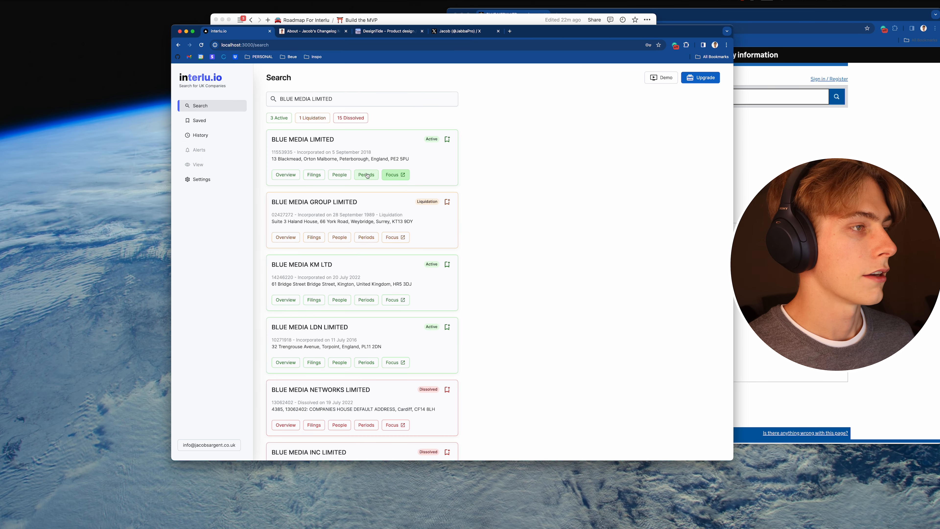
Step: Bring the Notion roadmap forward and scroll to the unticked Saved, Landing Page and Launch tasks
left_click(365, 175)
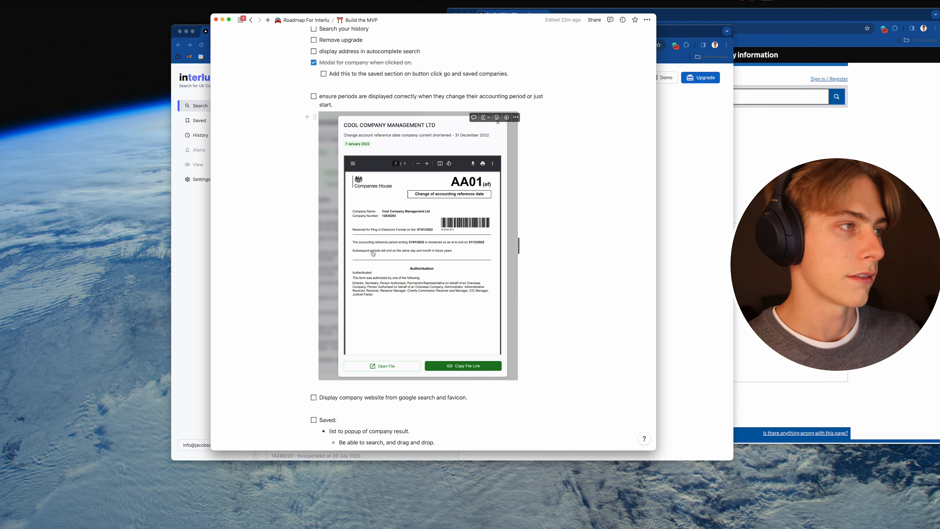
scroll("down", 3)
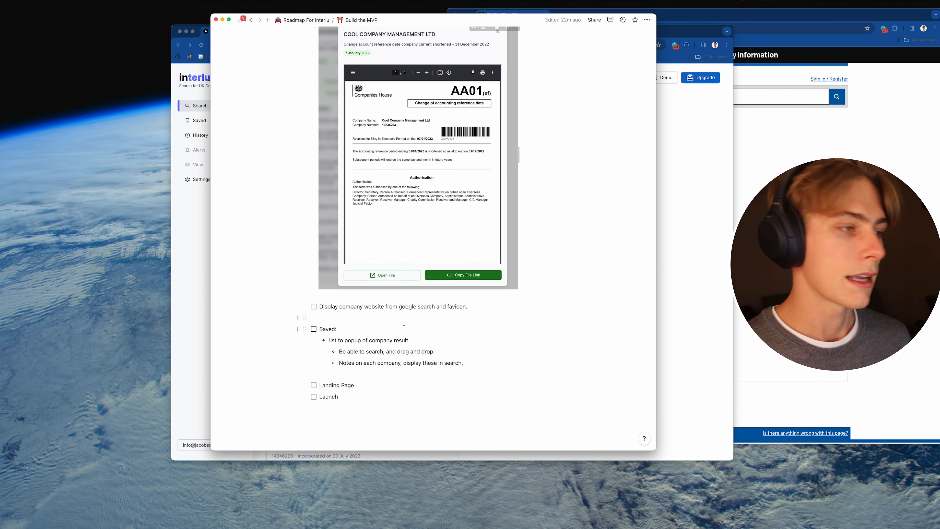